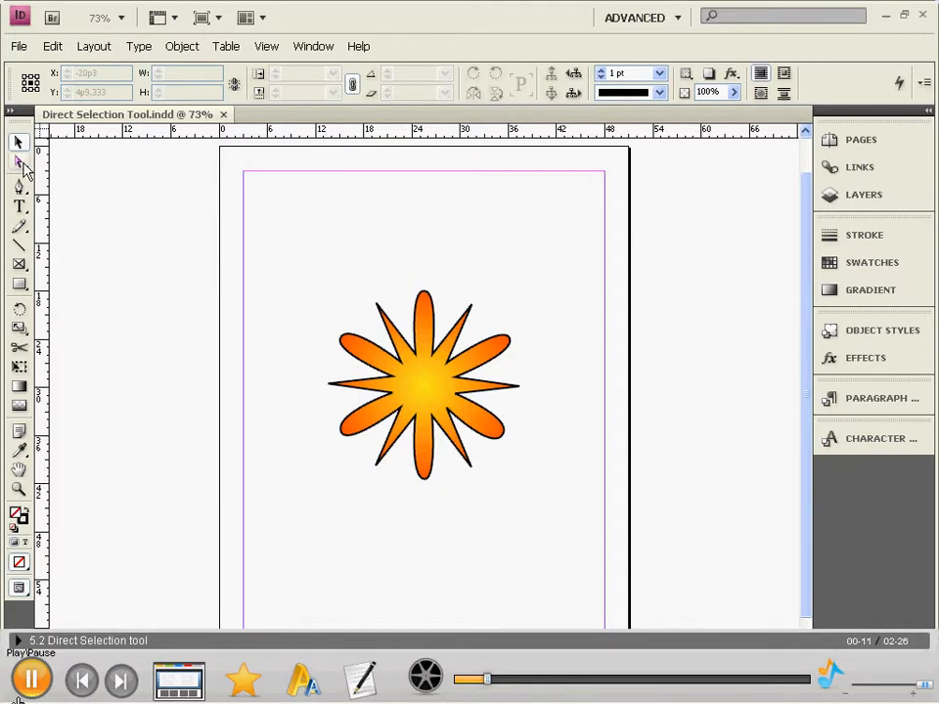
{"action": "mouse_move", "coordinate": [17, 165]}
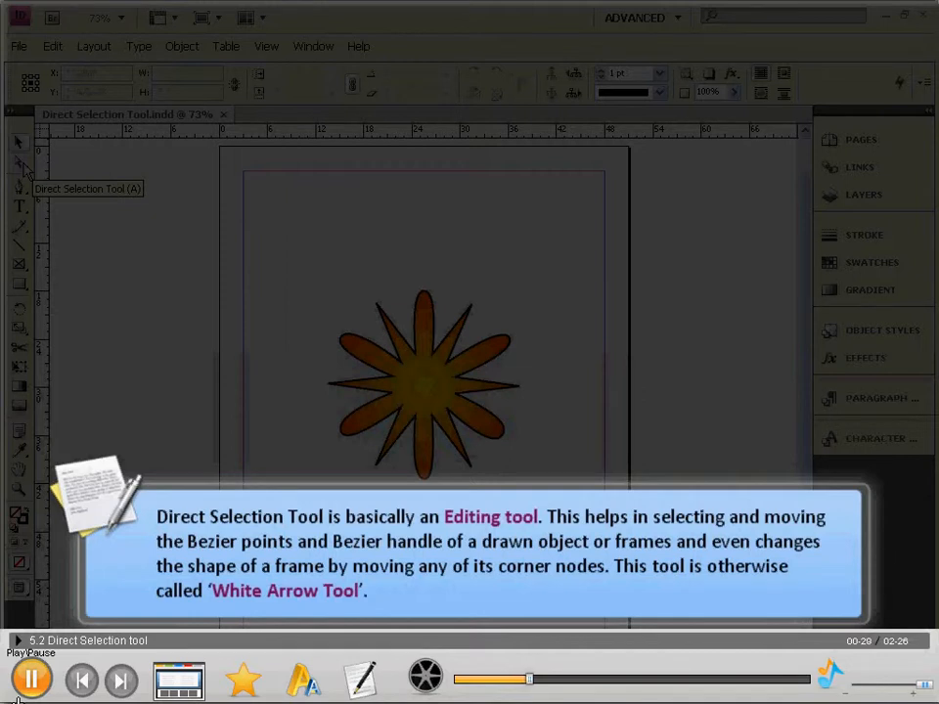
{"action": "mouse_move", "coordinate": [329, 376]}
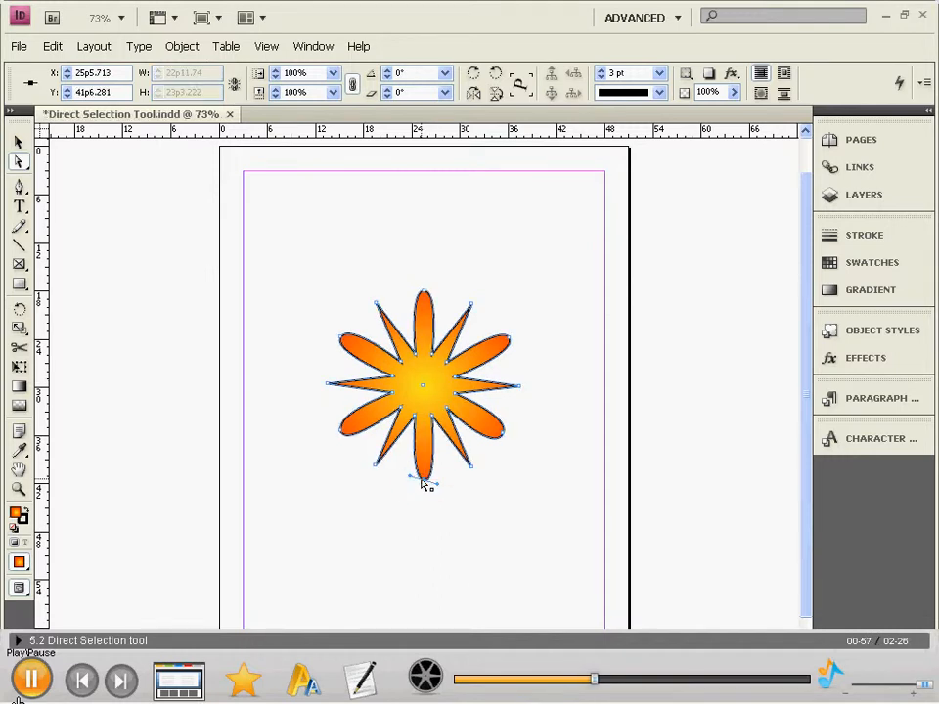
Drag the starburst's bottom anchor point downward, stretching it into a long gradient-filled arm
{"action": "left_click_drag", "start_coordinate": [423, 479], "coordinate": [422, 572]}
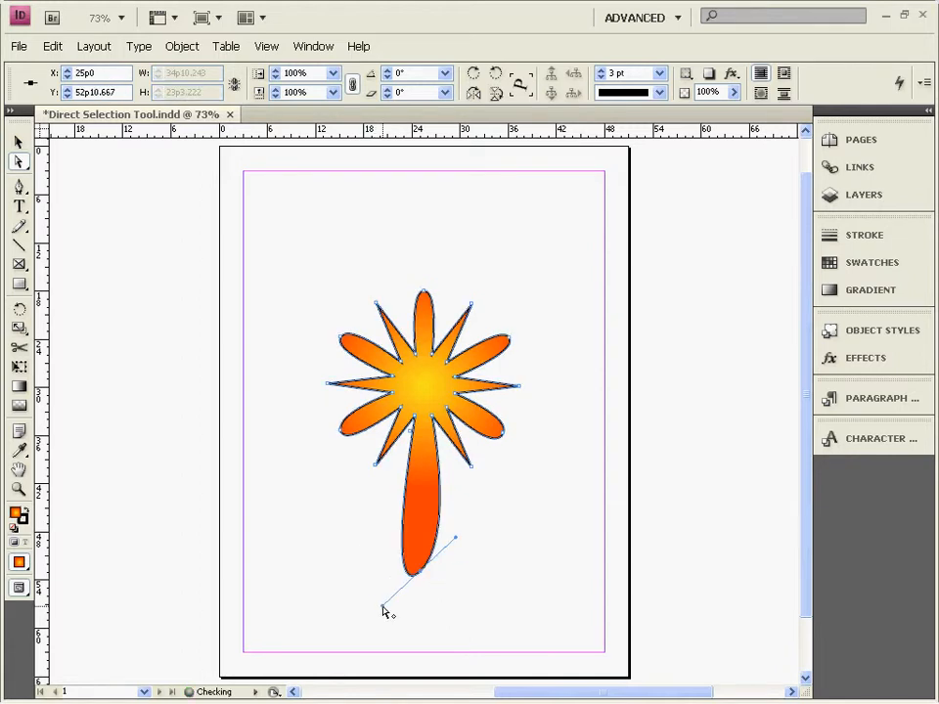
Drag the bottom anchor's direction handle so the stretched arm becomes wider and rounded
{"action": "left_click_drag", "start_coordinate": [450, 540], "coordinate": [356, 565]}
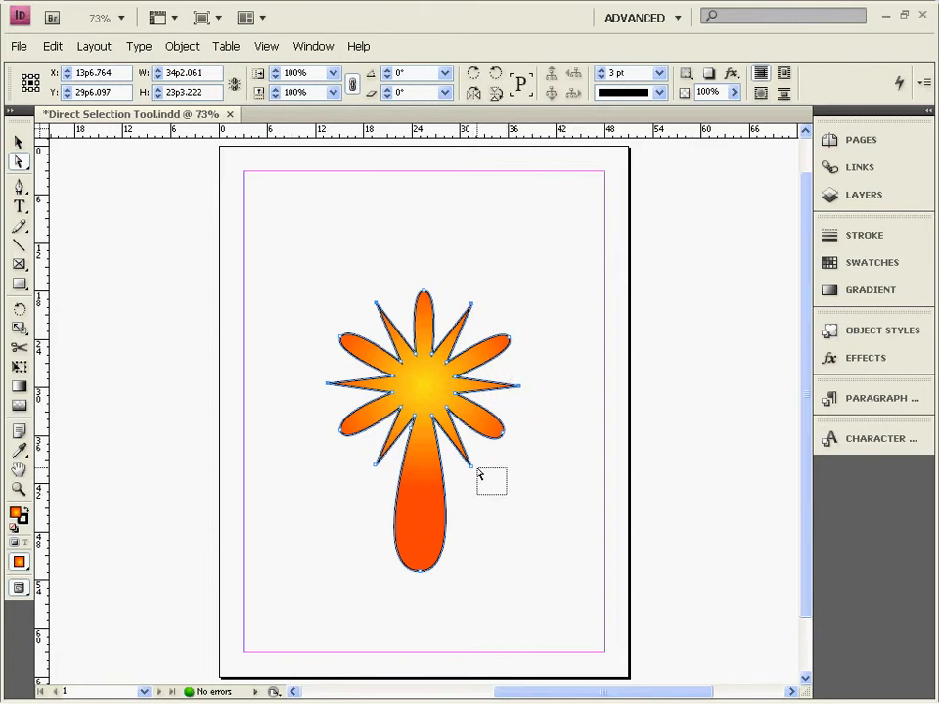
{"action": "mouse_move", "coordinate": [368, 462]}
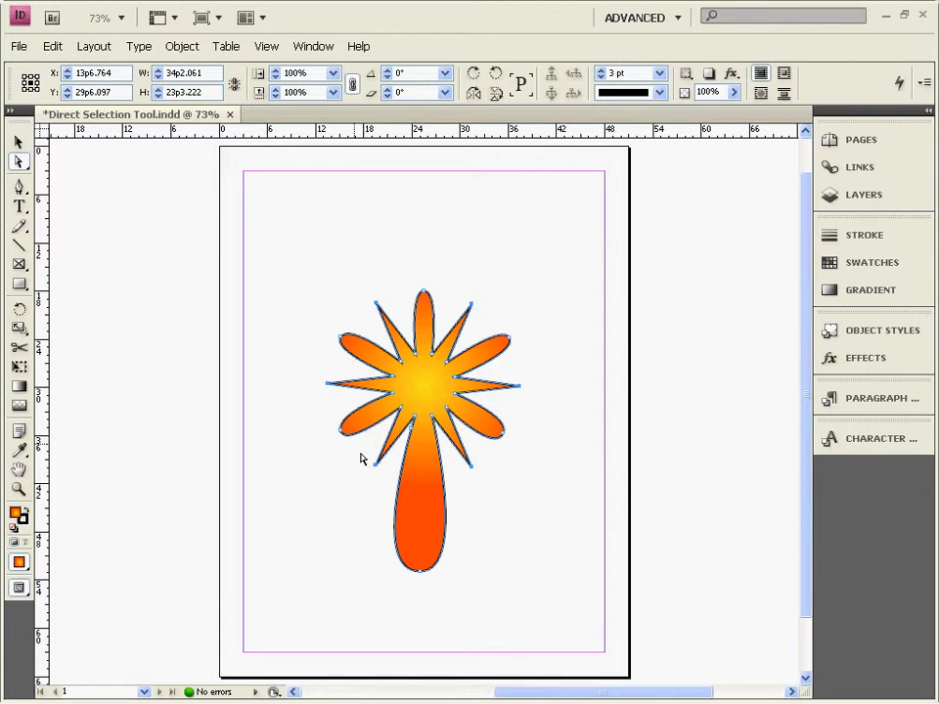
{"action": "mouse_move", "coordinate": [344, 438]}
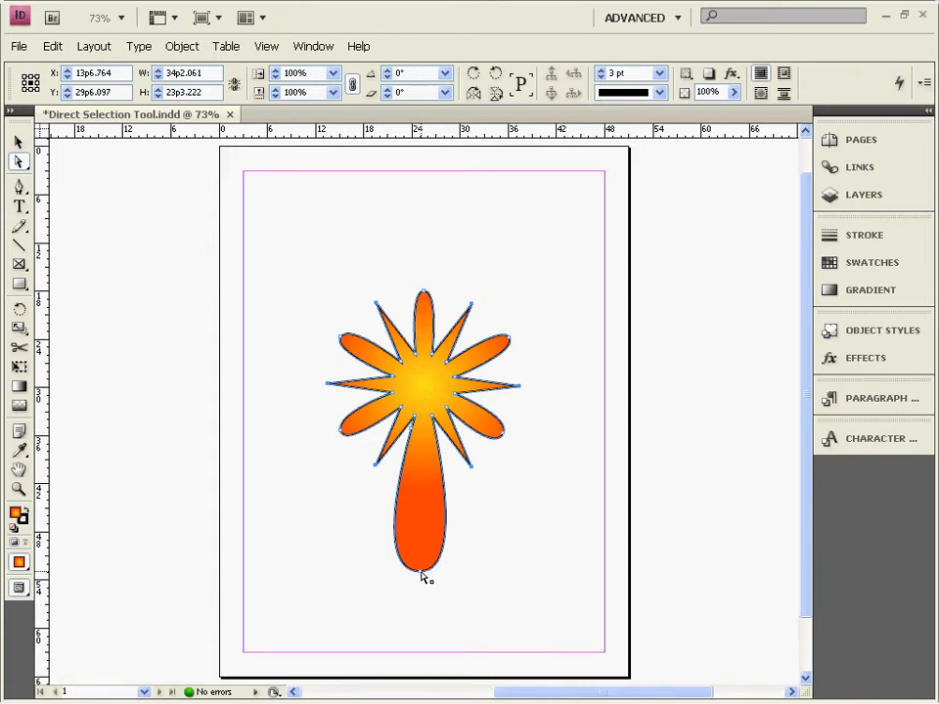
Delete the stretched bottom anchor point, returning the starburst to a compact shape
{"action": "key", "text": "Delete"}
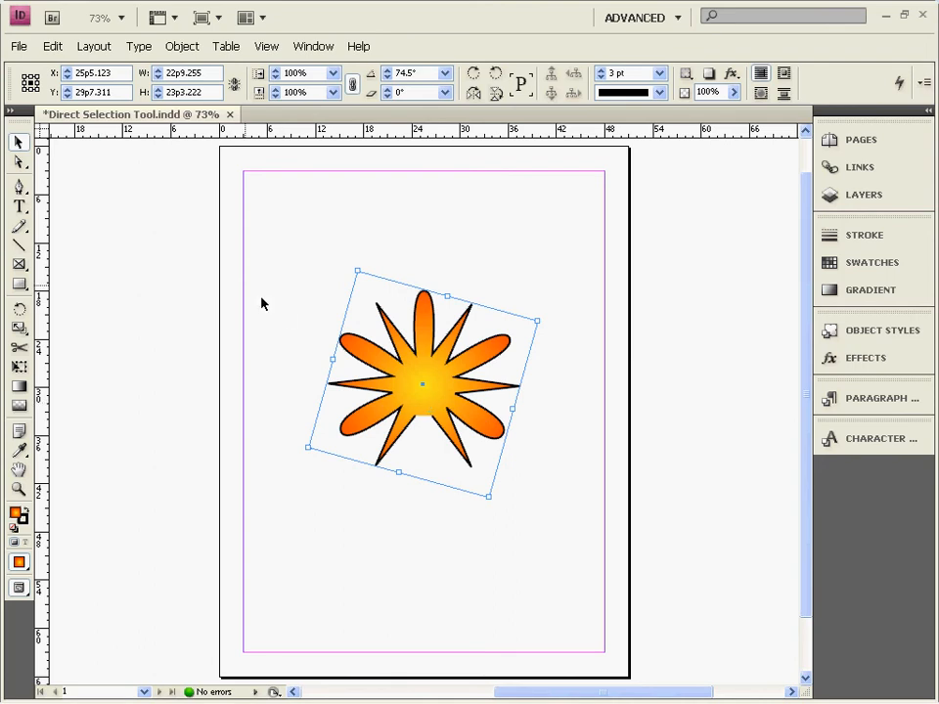
{"action": "mouse_move", "coordinate": [17, 141]}
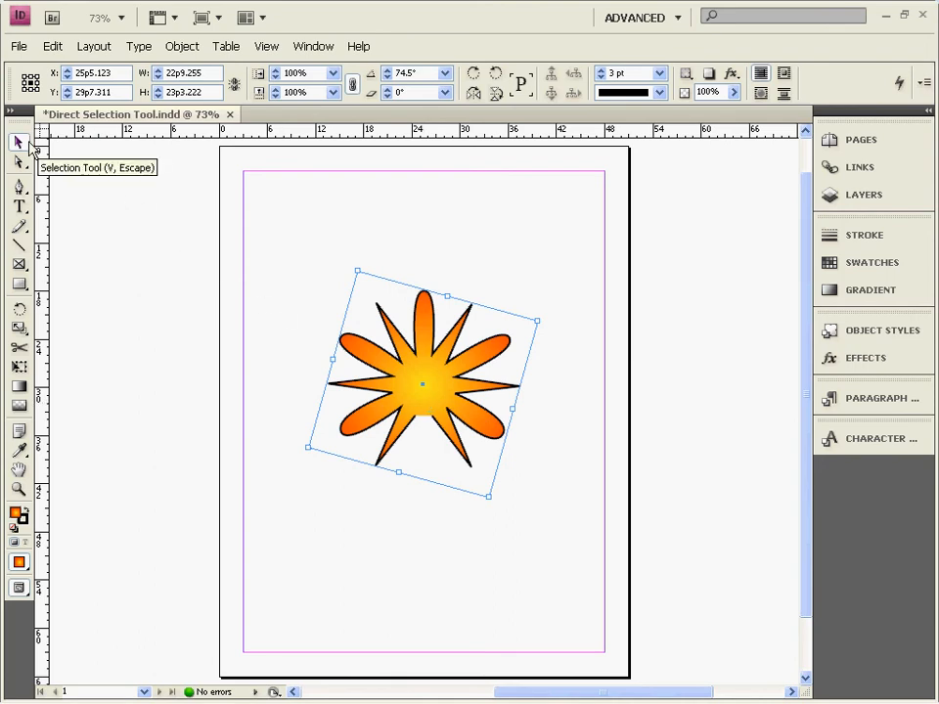